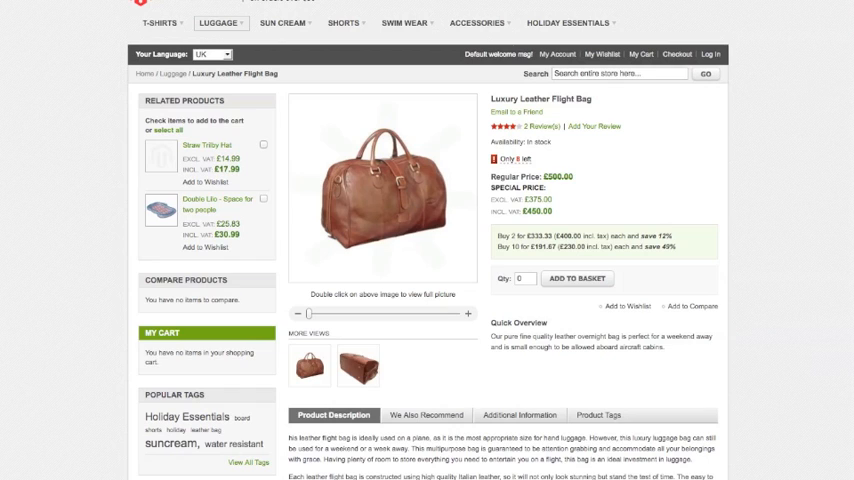
pyautogui.moveTo(106, 88)
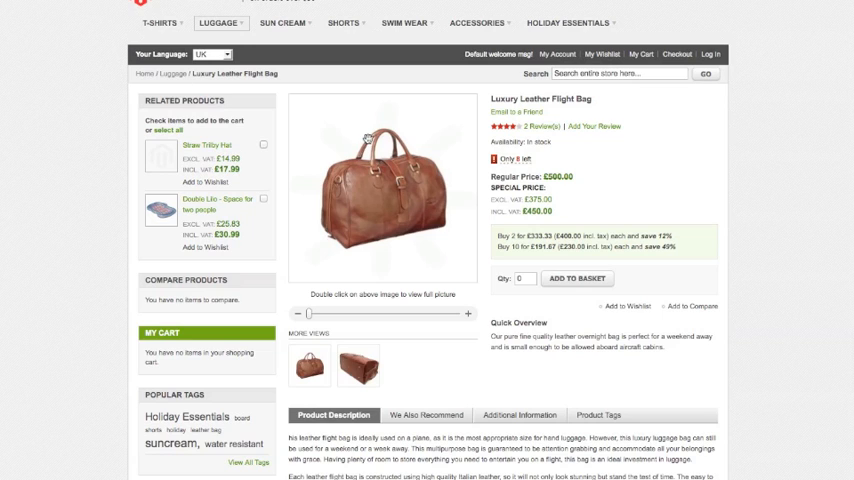
pyautogui.moveTo(508, 172)
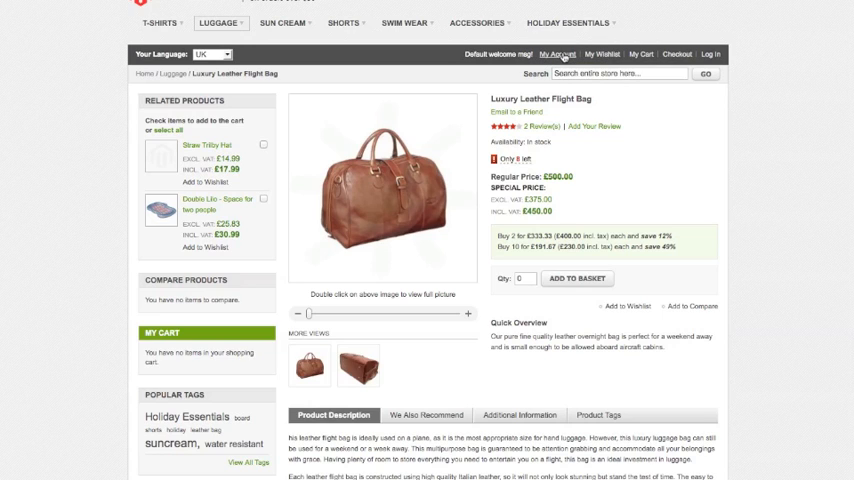
# Step: Go to the storefront Login or Create an Account page via My Account
pyautogui.click(558, 54)
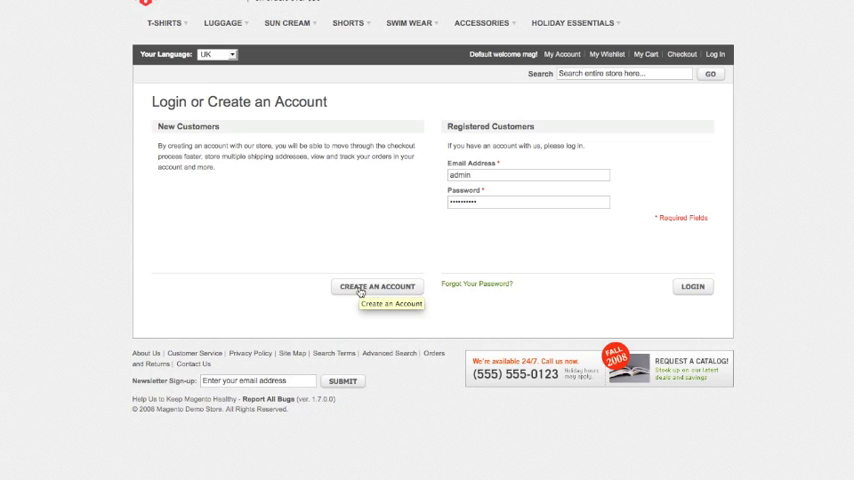
pyautogui.moveTo(268, 252)
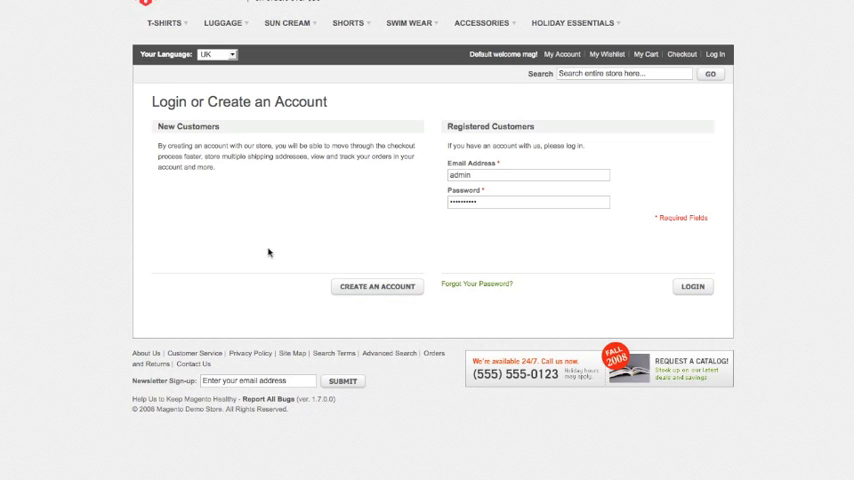
# Step: Start a new customer registration from the New Customers section
pyautogui.click(376, 288)
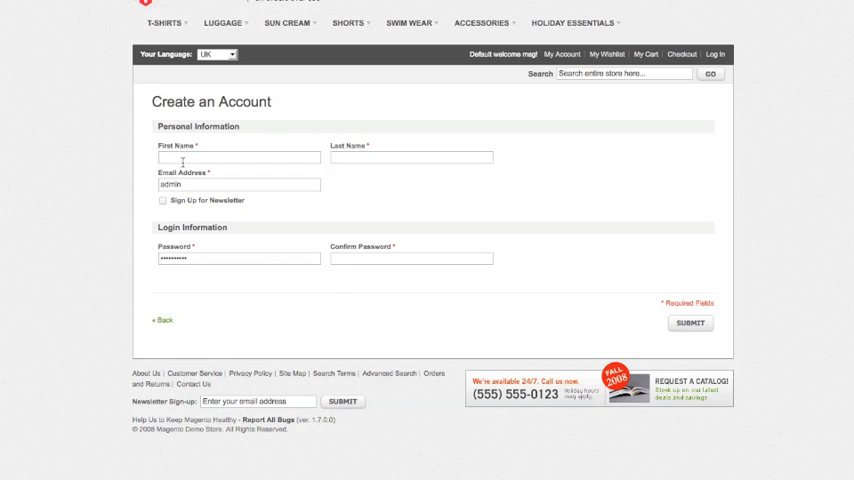
pyautogui.moveTo(296, 212)
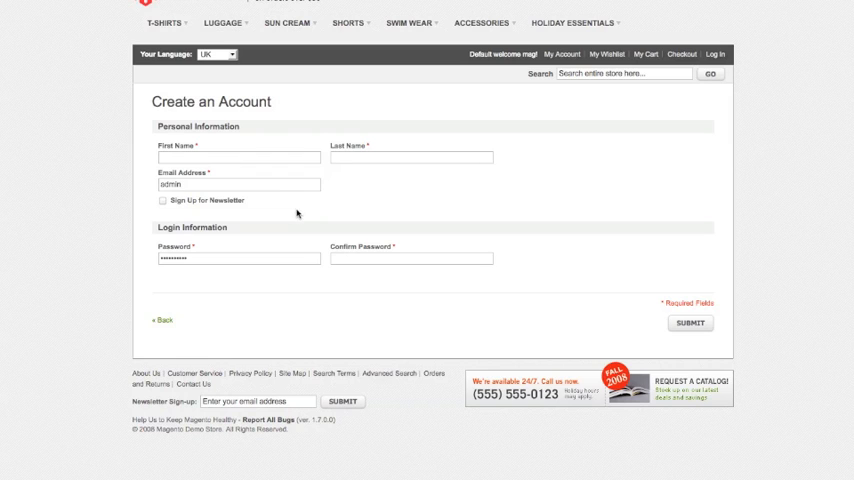
pyautogui.moveTo(246, 206)
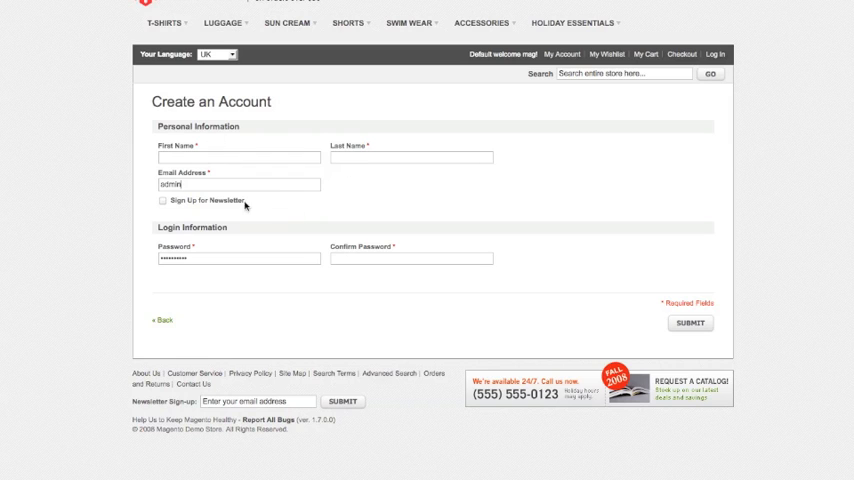
pyautogui.moveTo(328, 172)
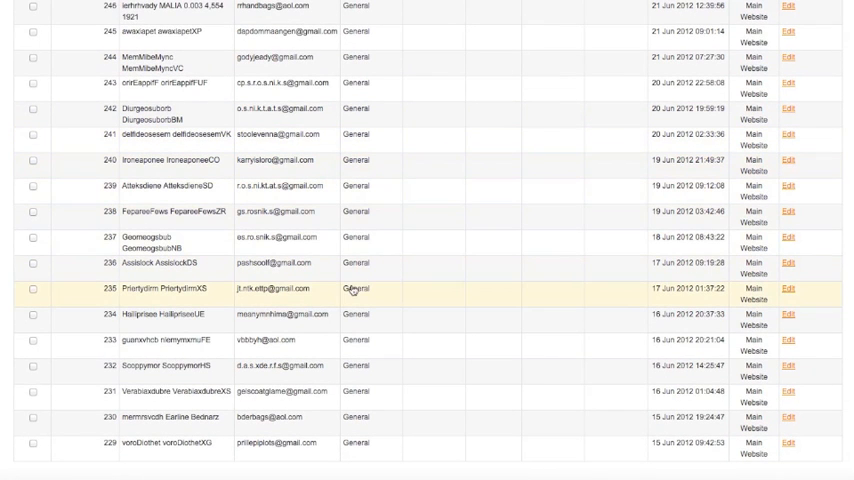
pyautogui.moveTo(352, 290)
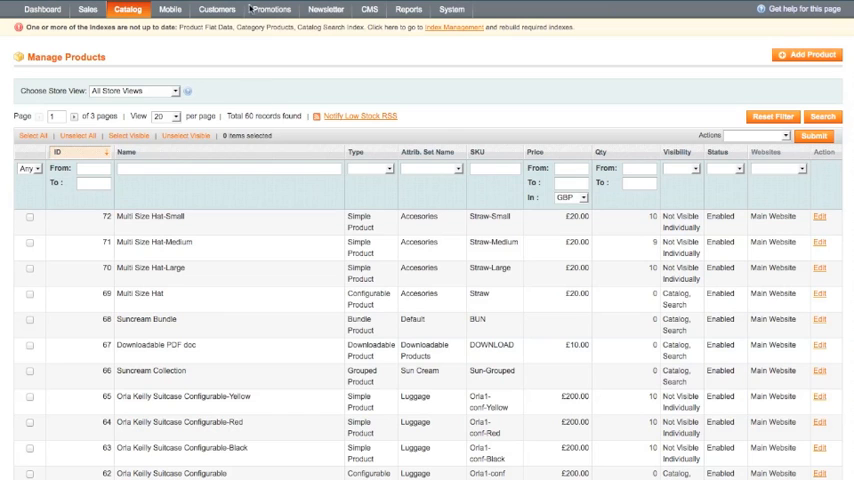
# Step: Reach the admin System Configuration page from the System menu
pyautogui.click(458, 8)
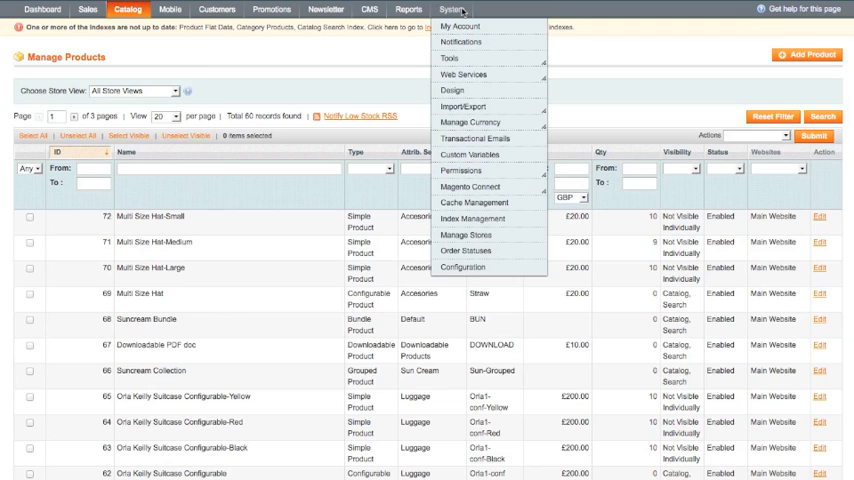
pyautogui.moveTo(468, 280)
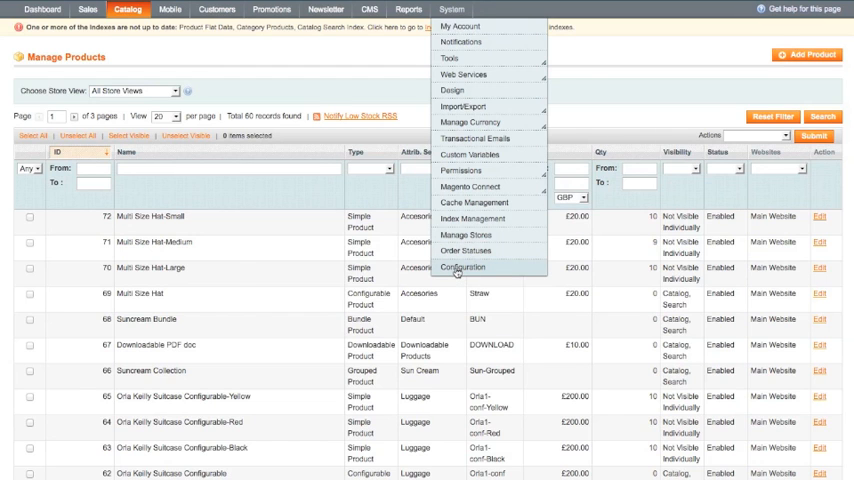
pyautogui.click(464, 268)
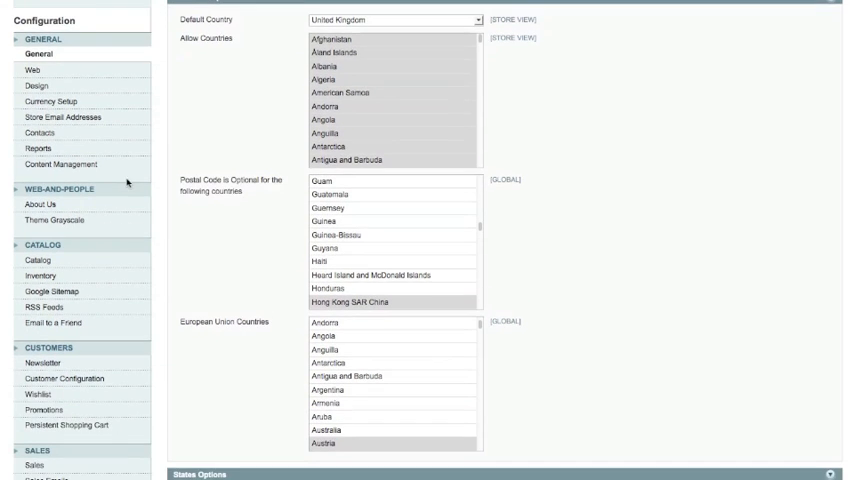
# Step: Scroll the configuration sidebar down toward Customer Configuration
pyautogui.scroll(-3)
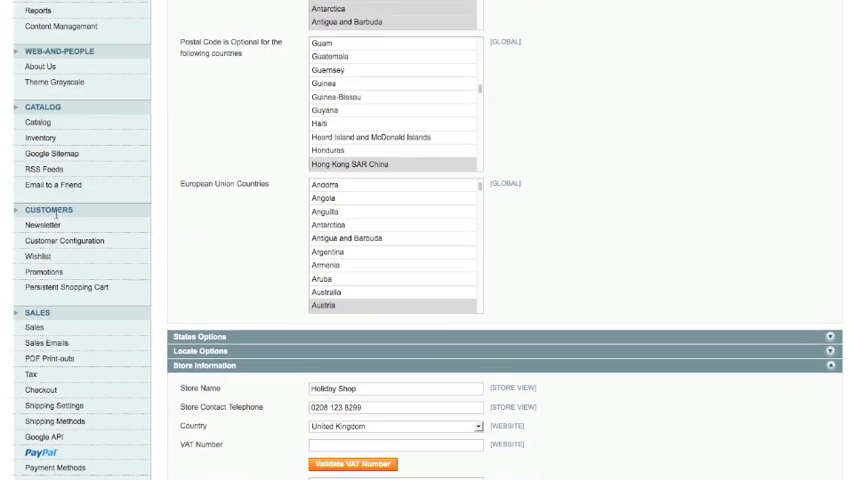
pyautogui.moveTo(62, 240)
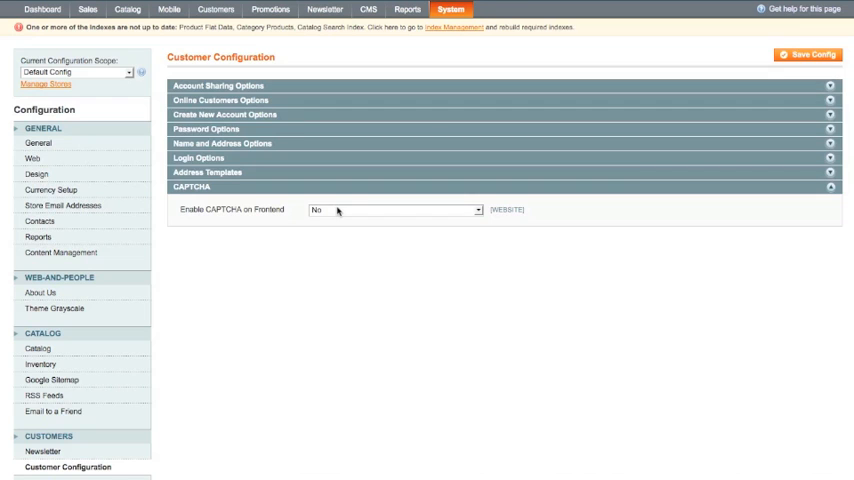
# Step: Enable frontend CAPTCHA and select Create user as the only protected form
pyautogui.click(392, 208)
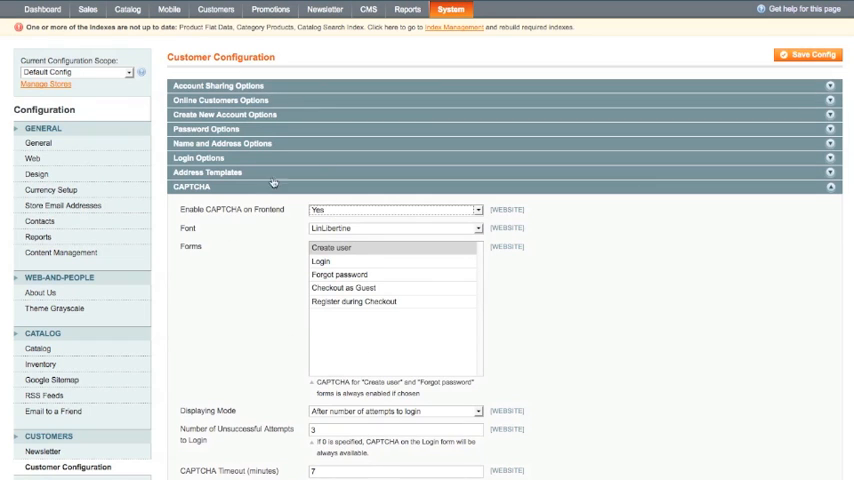
pyautogui.scroll(-3)
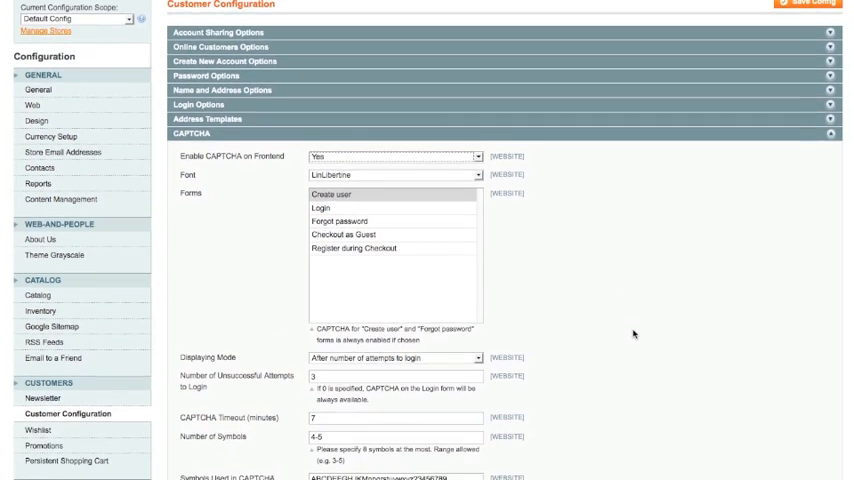
pyautogui.scroll(-3)
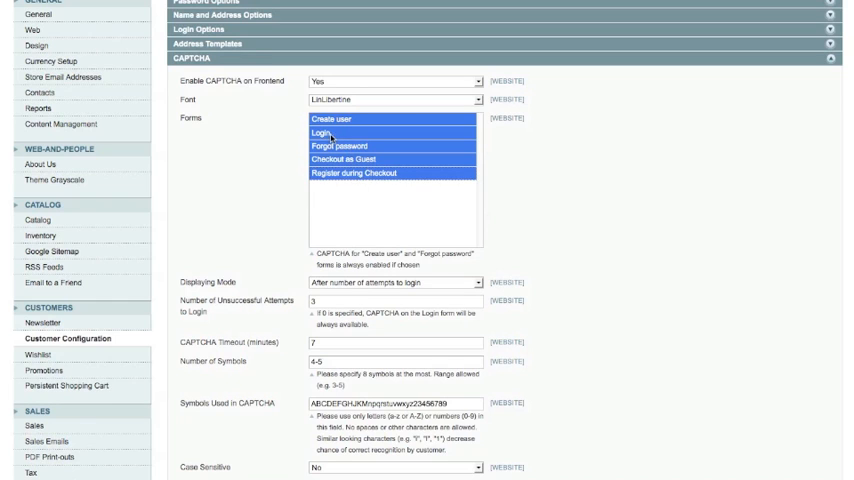
pyautogui.click(350, 120)
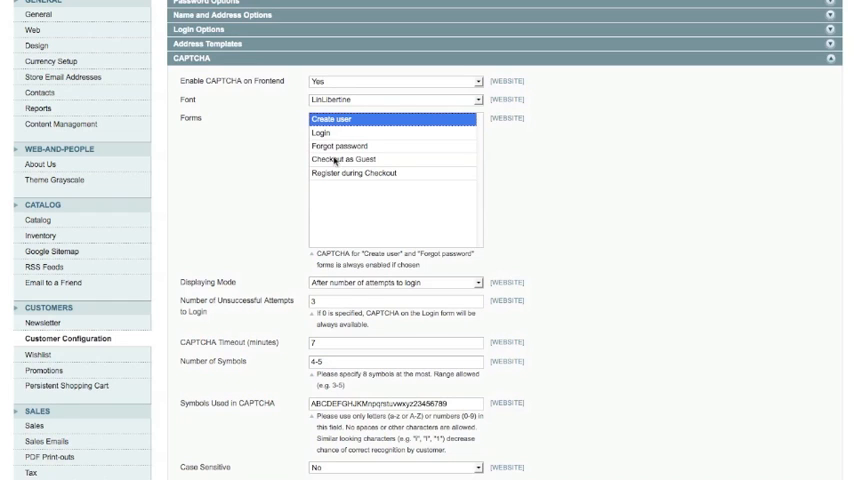
pyautogui.moveTo(340, 162)
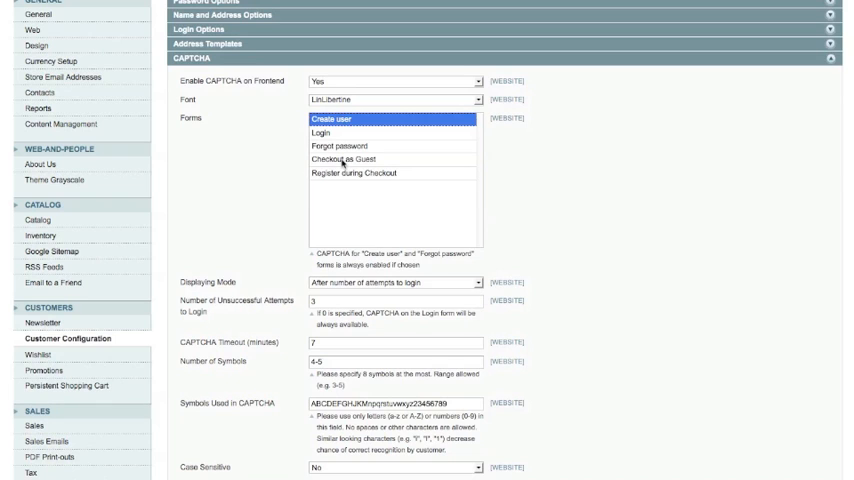
pyautogui.moveTo(392, 180)
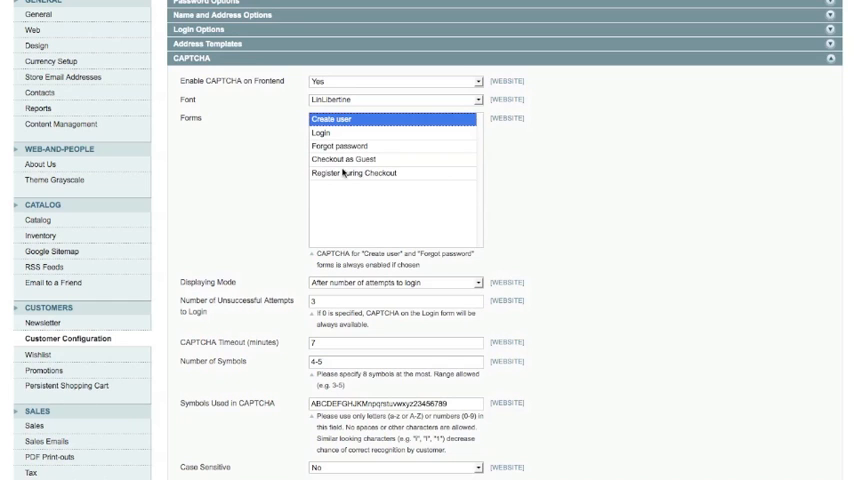
pyautogui.moveTo(258, 184)
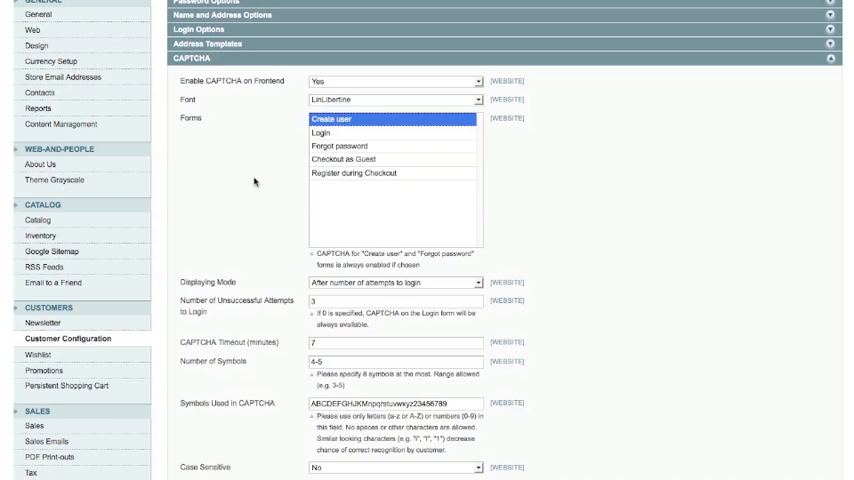
pyautogui.moveTo(324, 160)
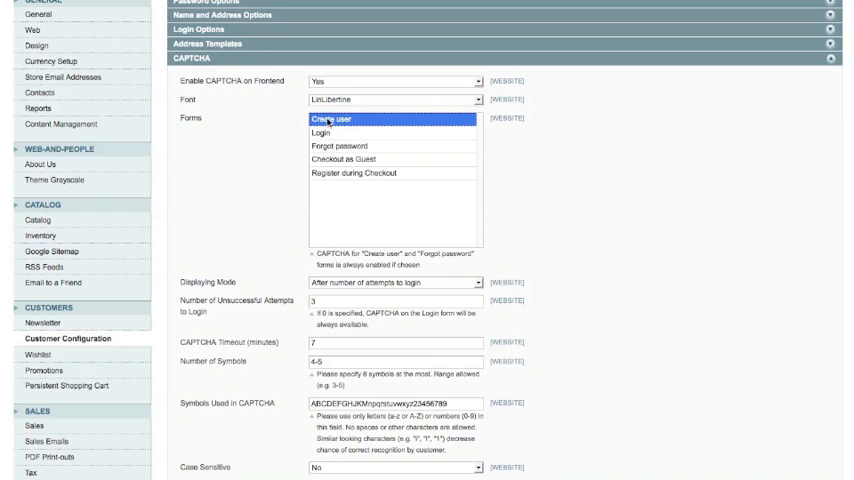
pyautogui.moveTo(316, 274)
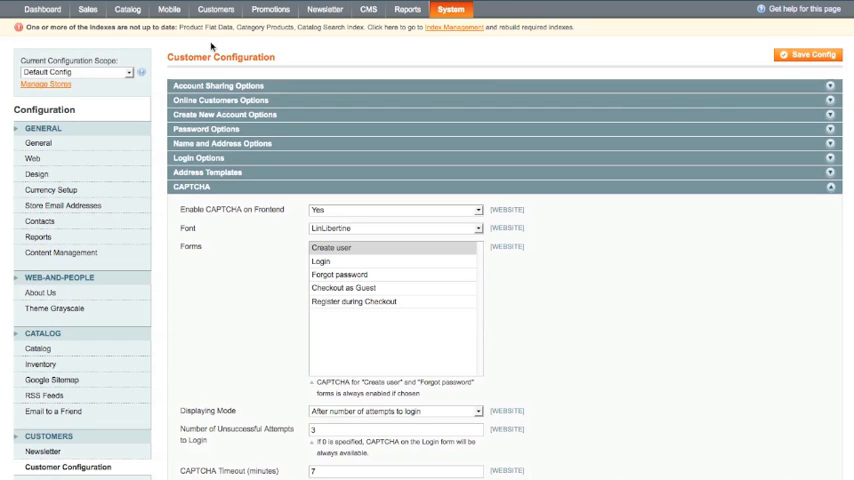
# Step: Save the customer configuration with Save Config
pyautogui.click(808, 56)
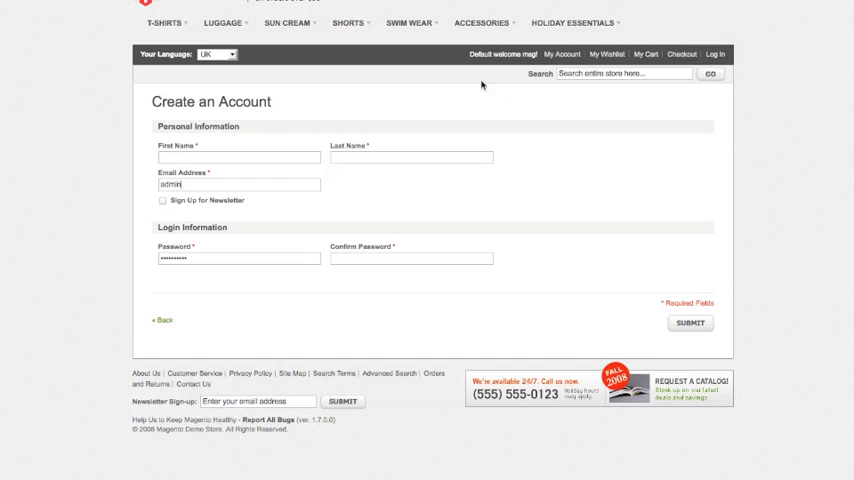
pyautogui.moveTo(388, 116)
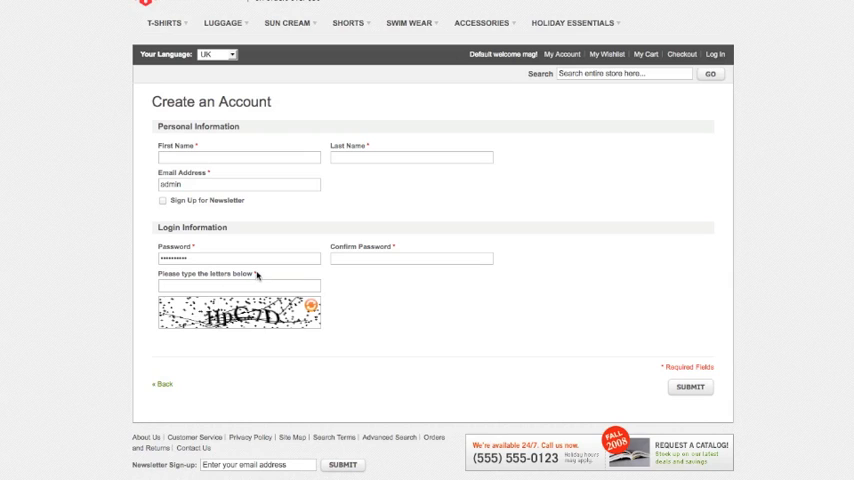
pyautogui.moveTo(252, 276)
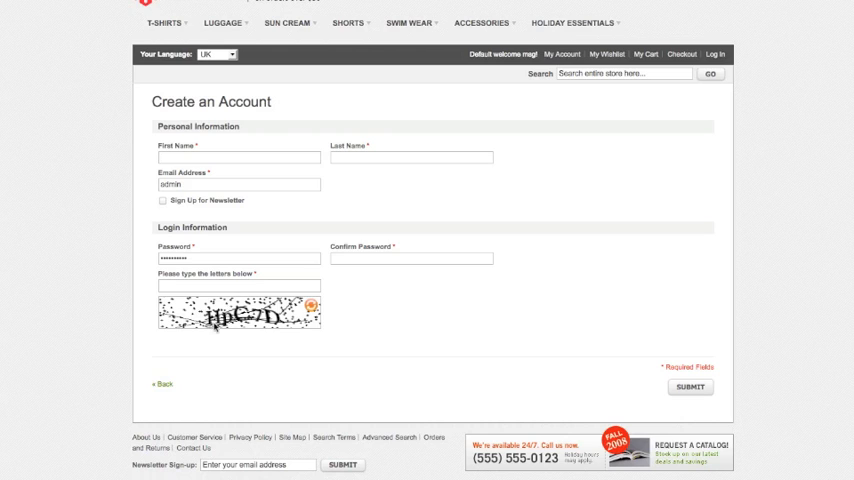
# Step: Enter the CAPTCHA letters hpc7d into the answer field
pyautogui.write('h')
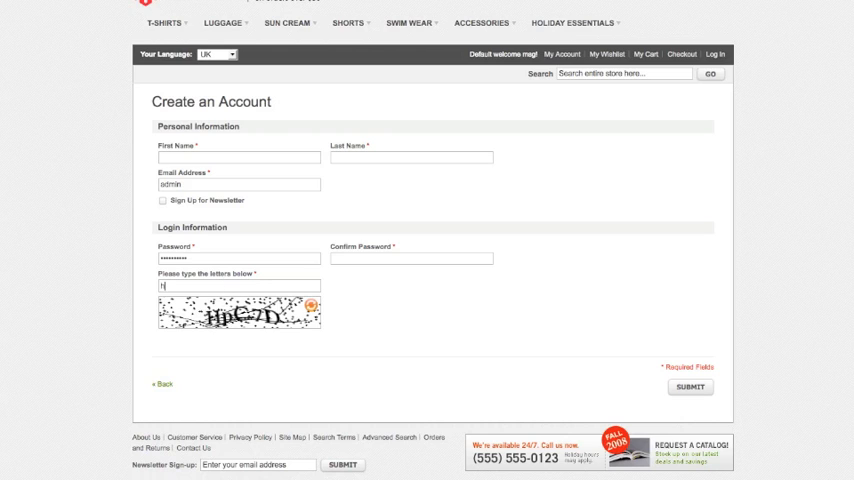
pyautogui.write('pc')
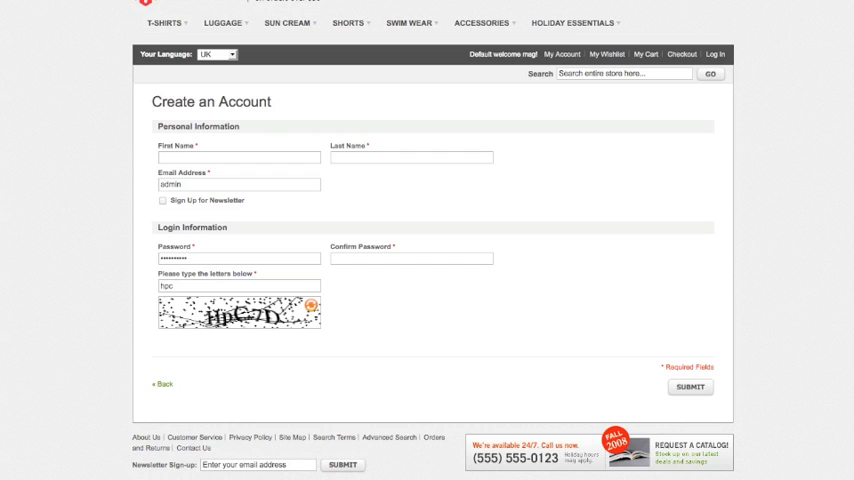
pyautogui.write('7d')
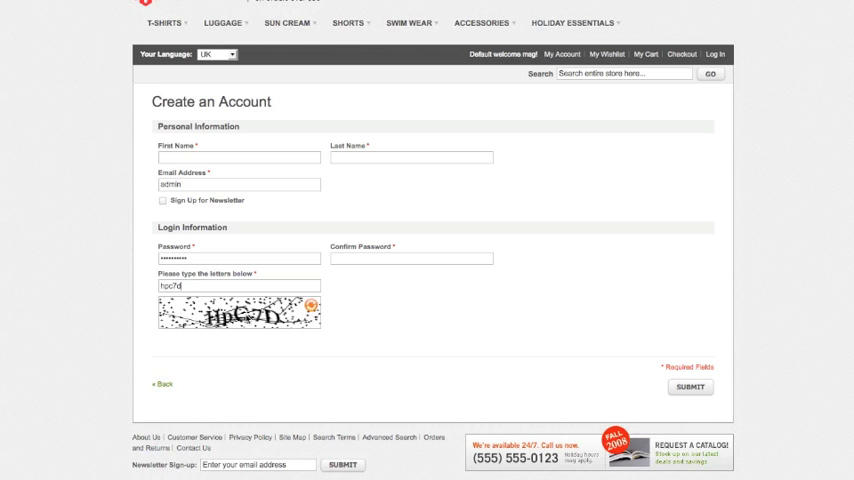
# Step: Generate a new CAPTCHA image with the reload icon
pyautogui.click(316, 304)
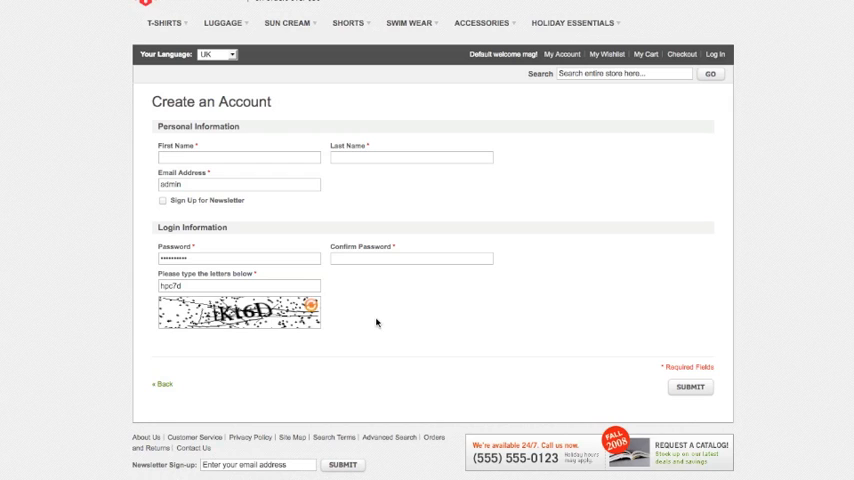
pyautogui.moveTo(356, 330)
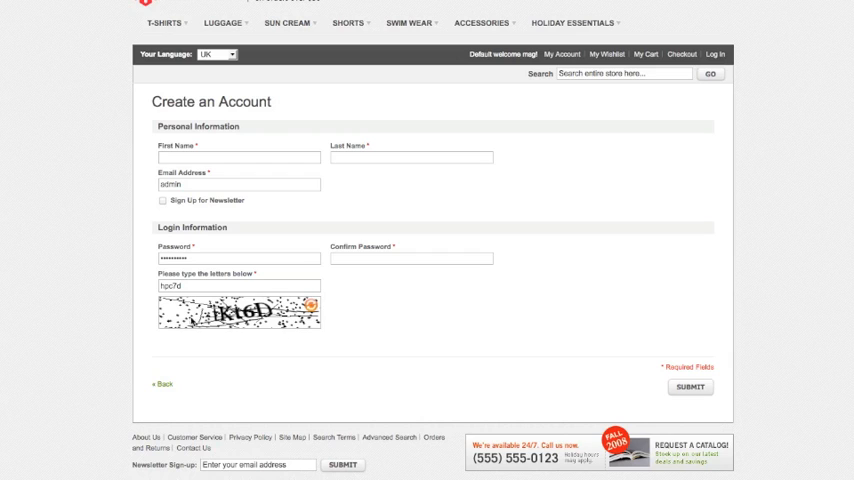
pyautogui.moveTo(200, 340)
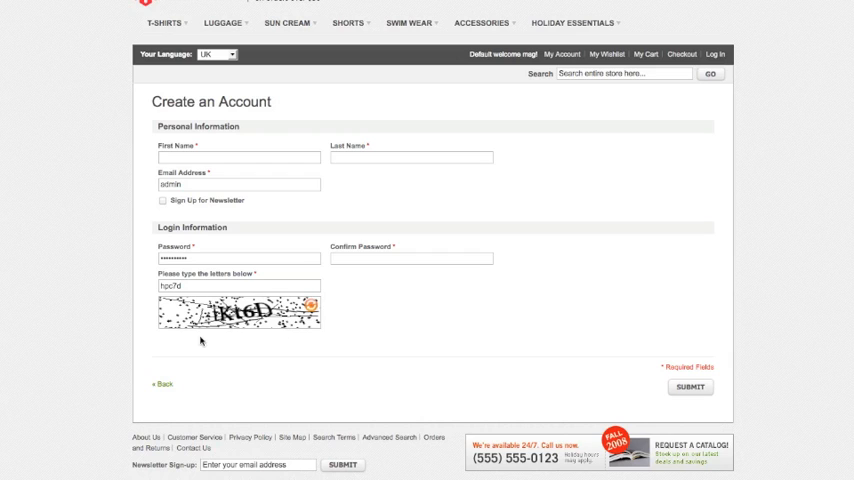